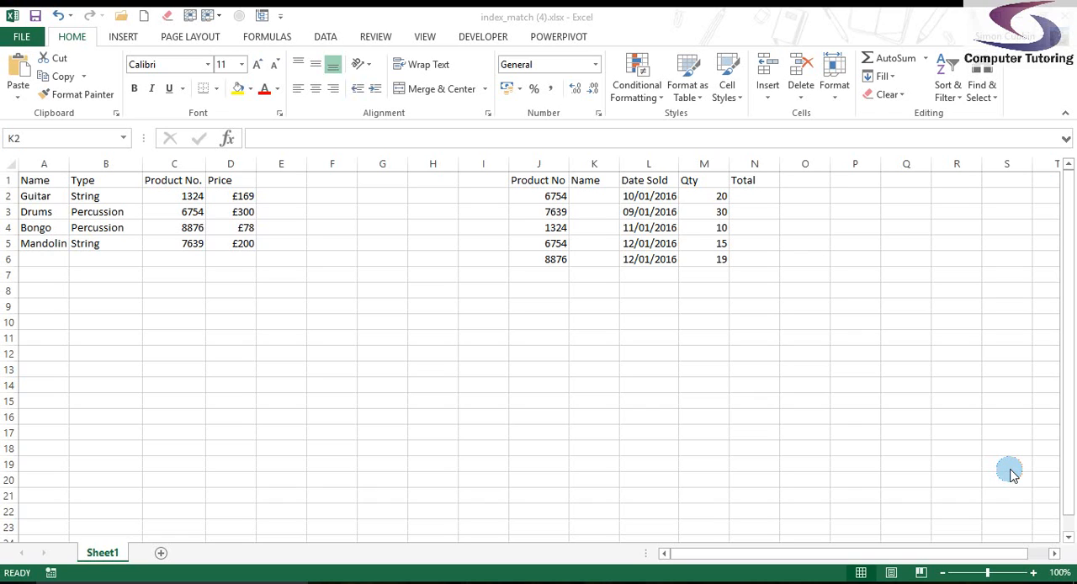
mouse_move(1044, 440)
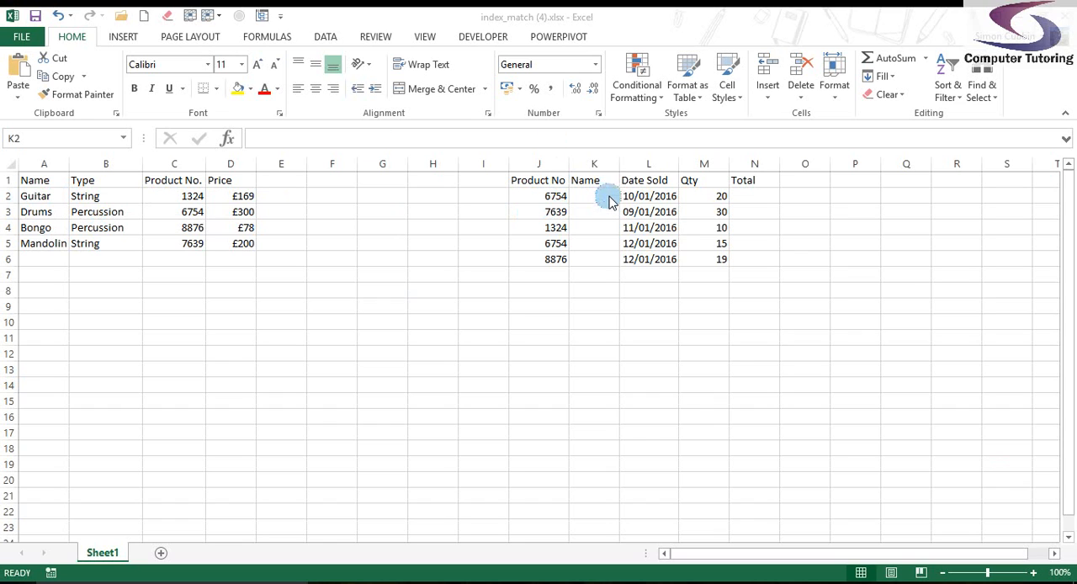
- In K2, begin =INDEX( using the instrument Name column A as the array
left_click(594, 195)
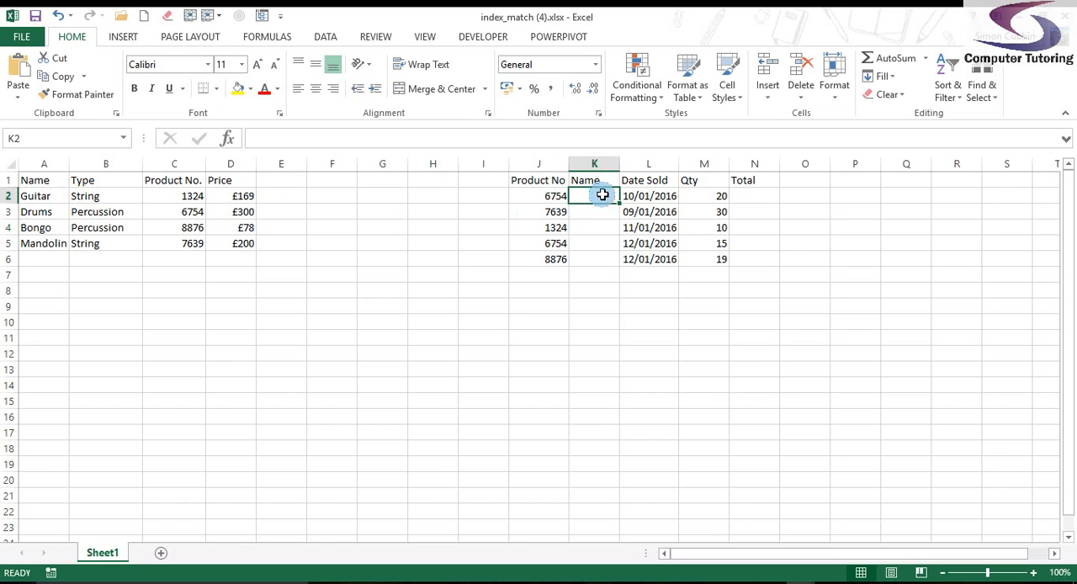
mouse_move(601, 205)
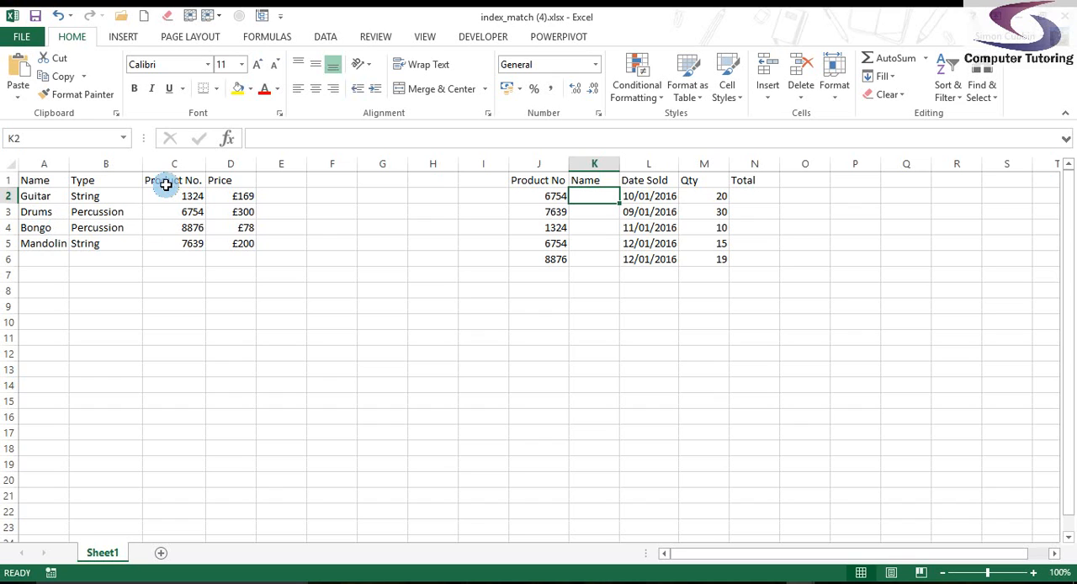
mouse_move(151, 187)
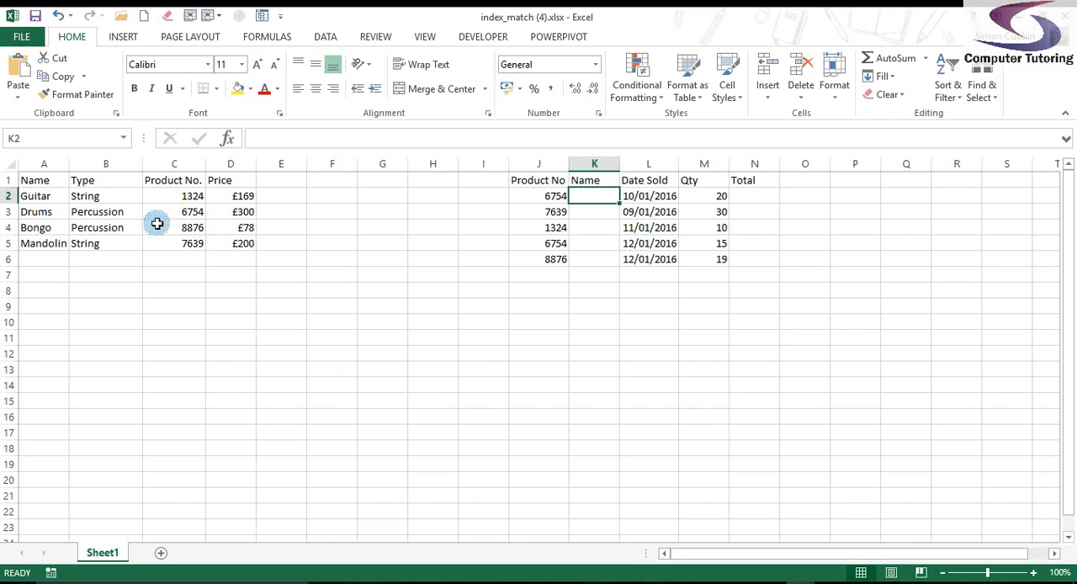
mouse_move(273, 234)
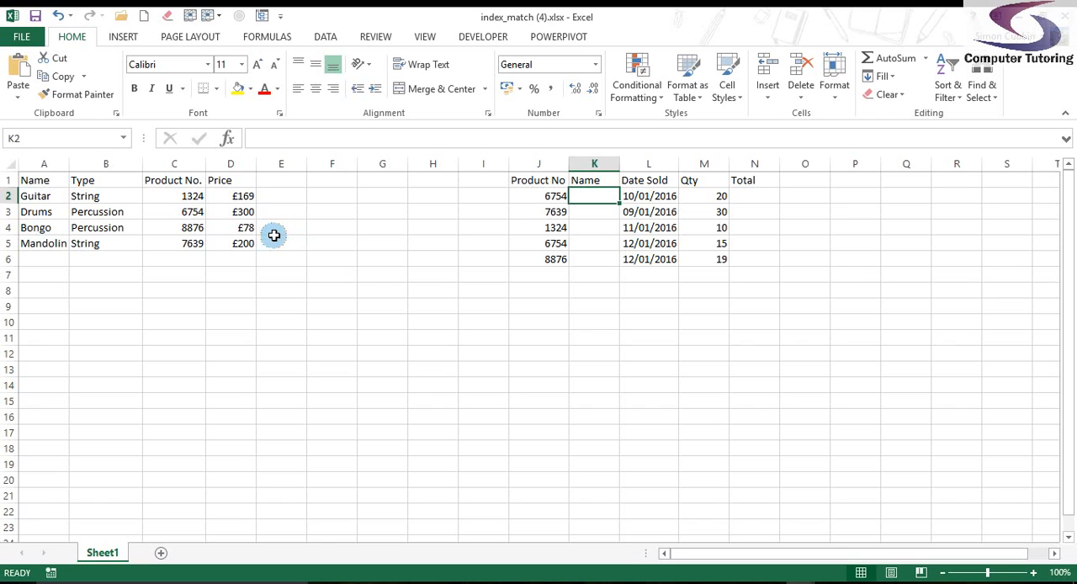
mouse_move(697, 212)
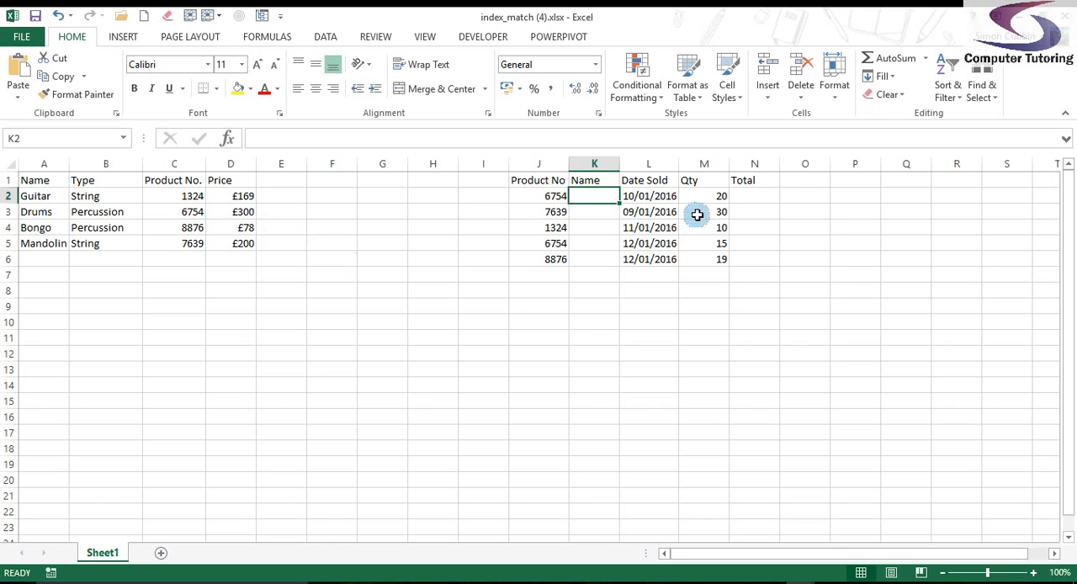
mouse_move(606, 206)
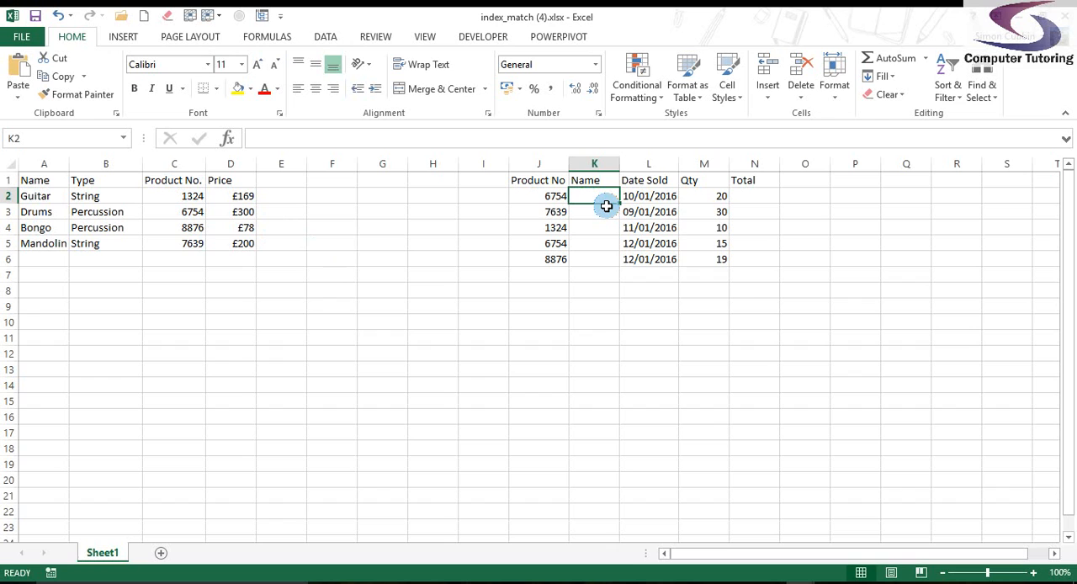
type("=")
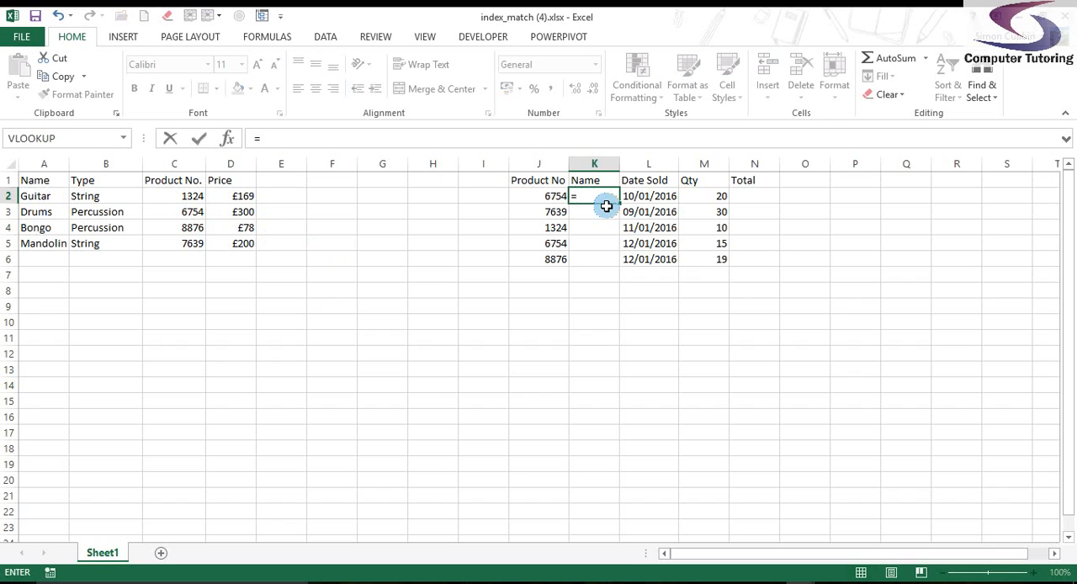
type("index")
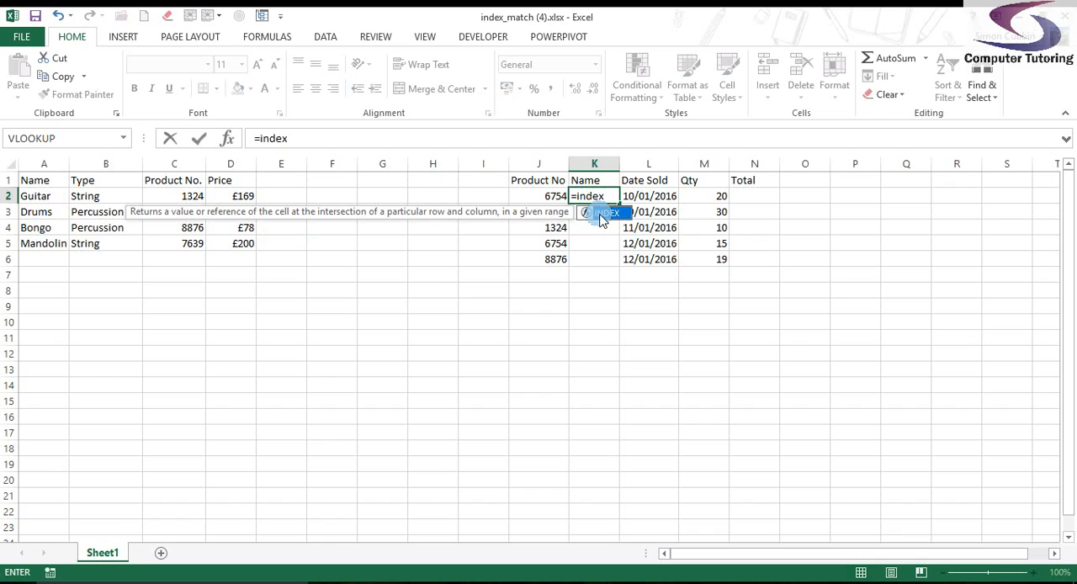
type("(A:A")
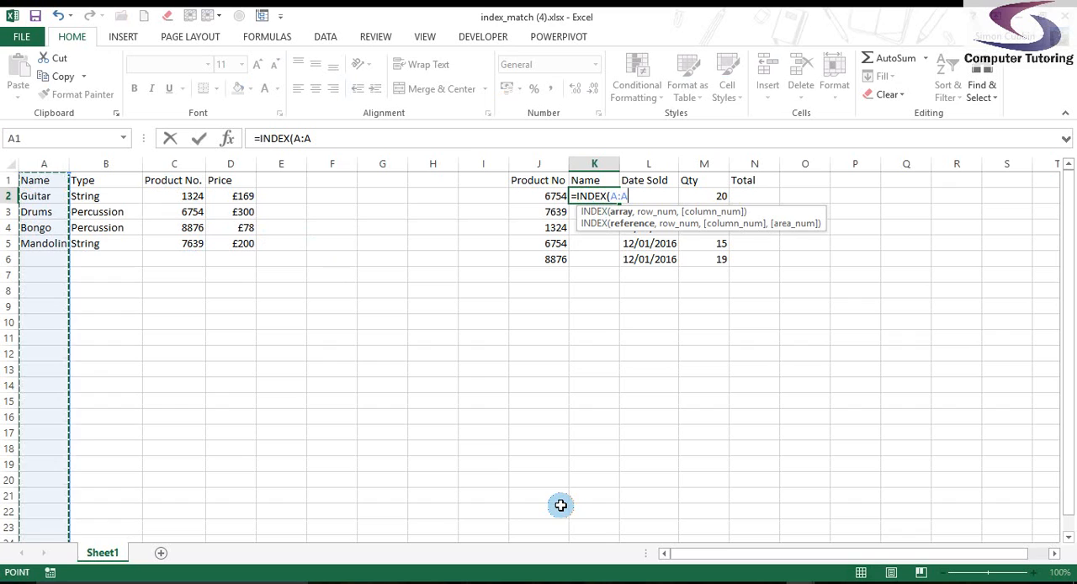
mouse_move(582, 505)
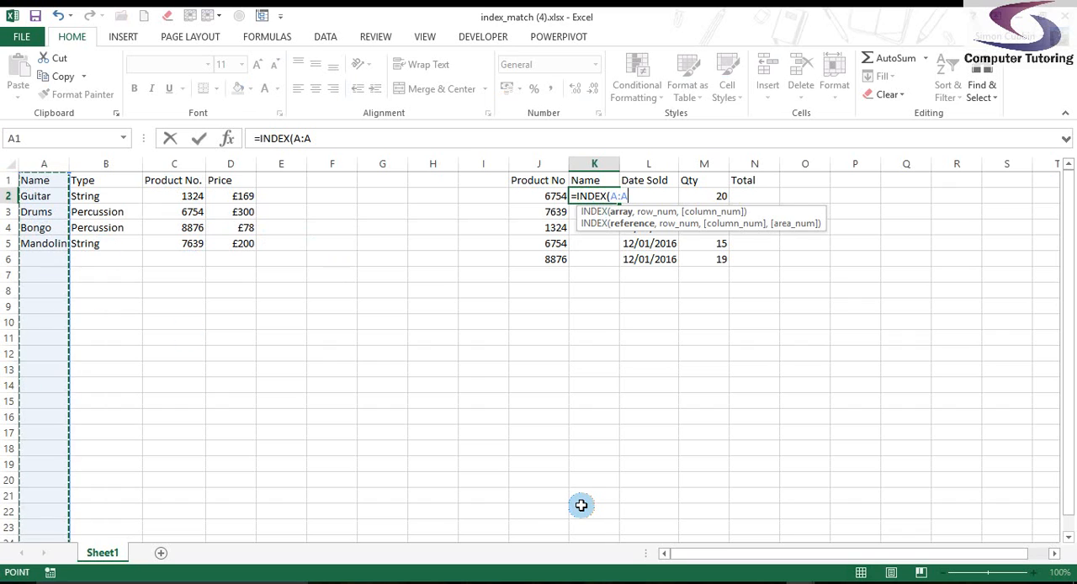
type(",")
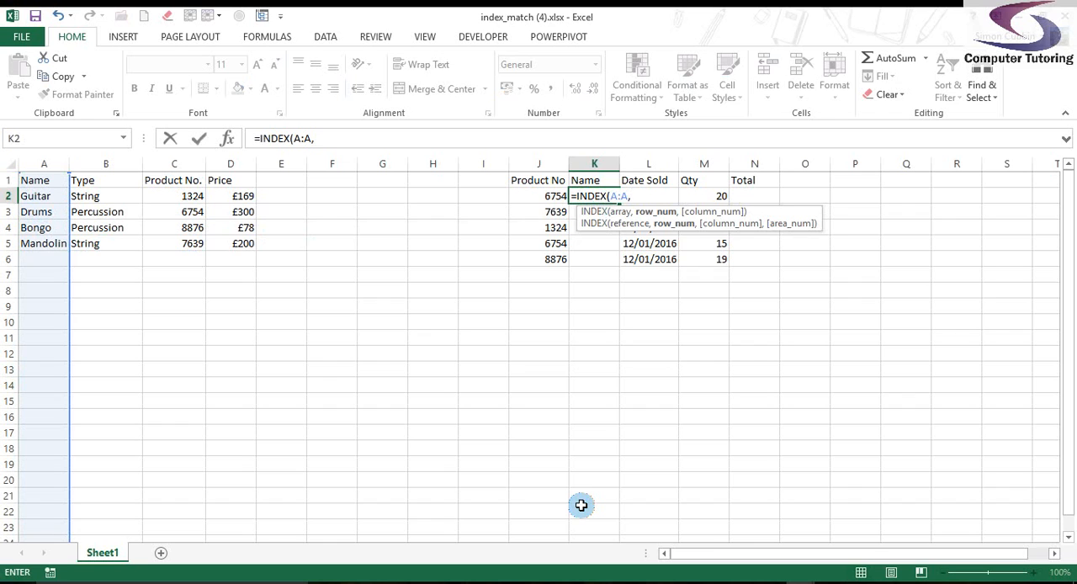
- Complete the formula with MATCH(J2, column C, 0) for an exact match, returning Drums
type("matc")
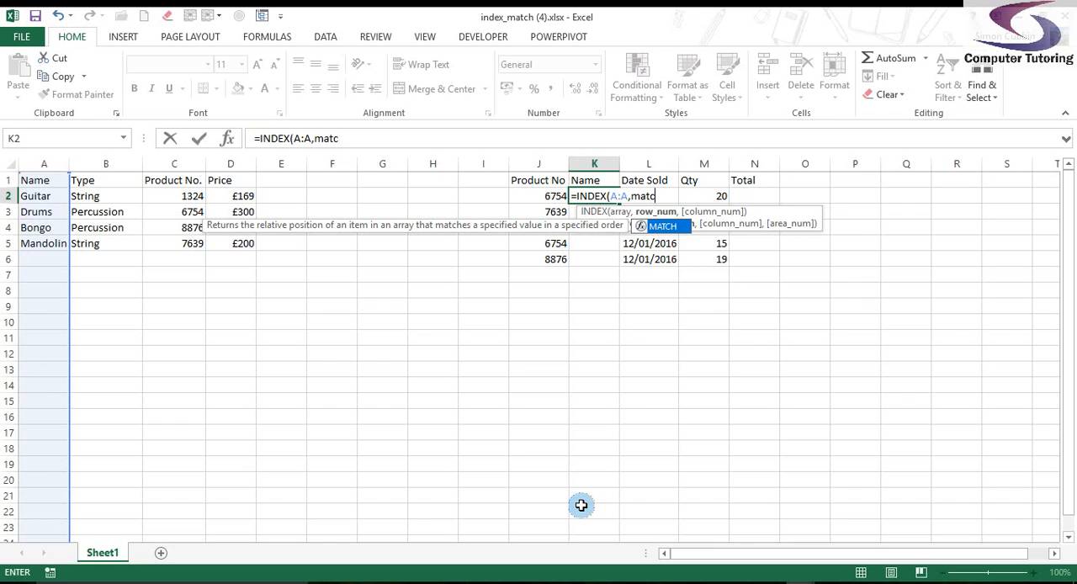
type("h")
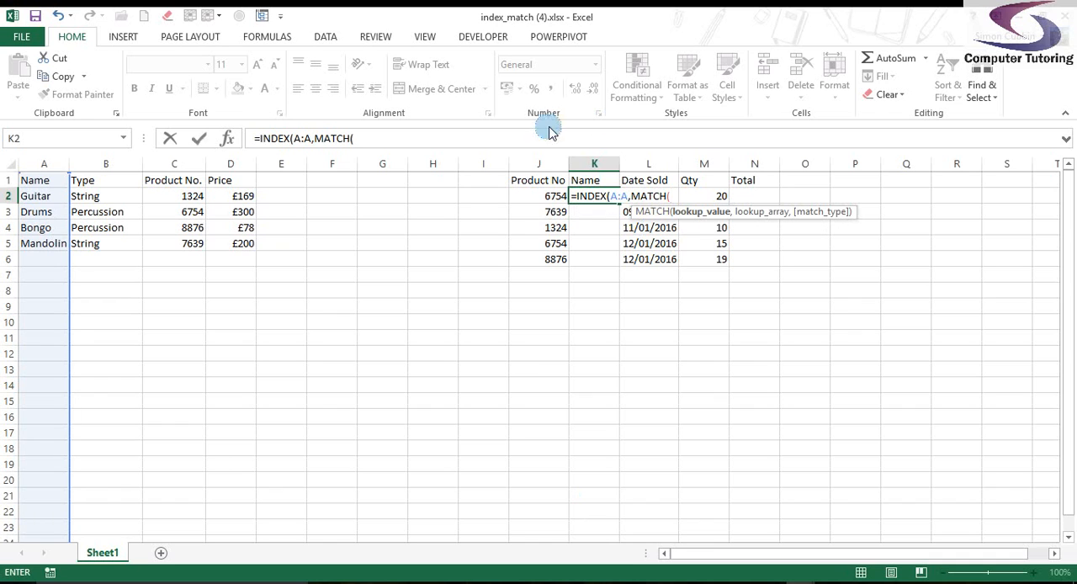
left_click(538, 195)
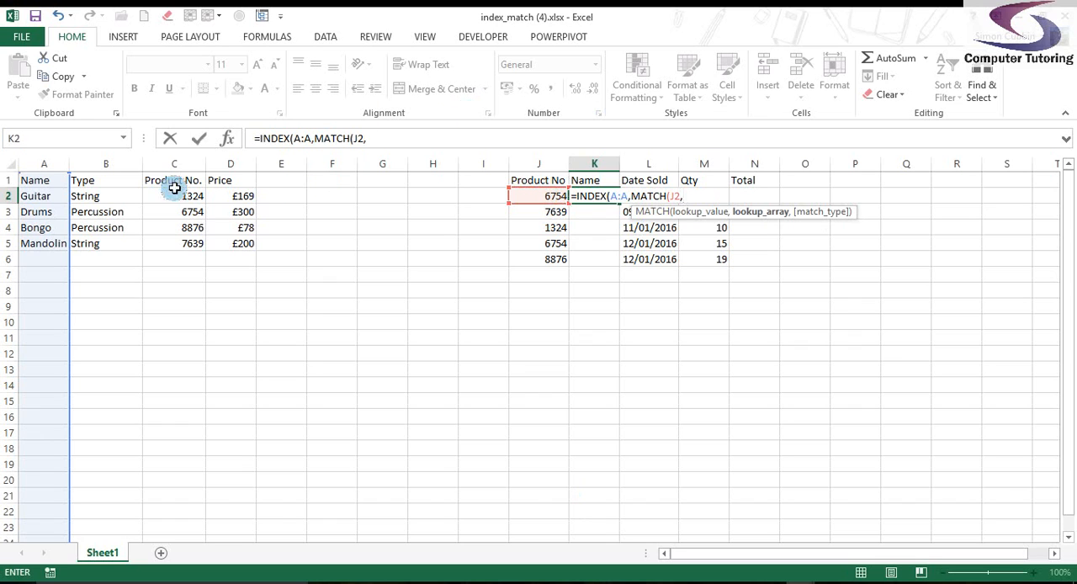
left_click(173, 163)
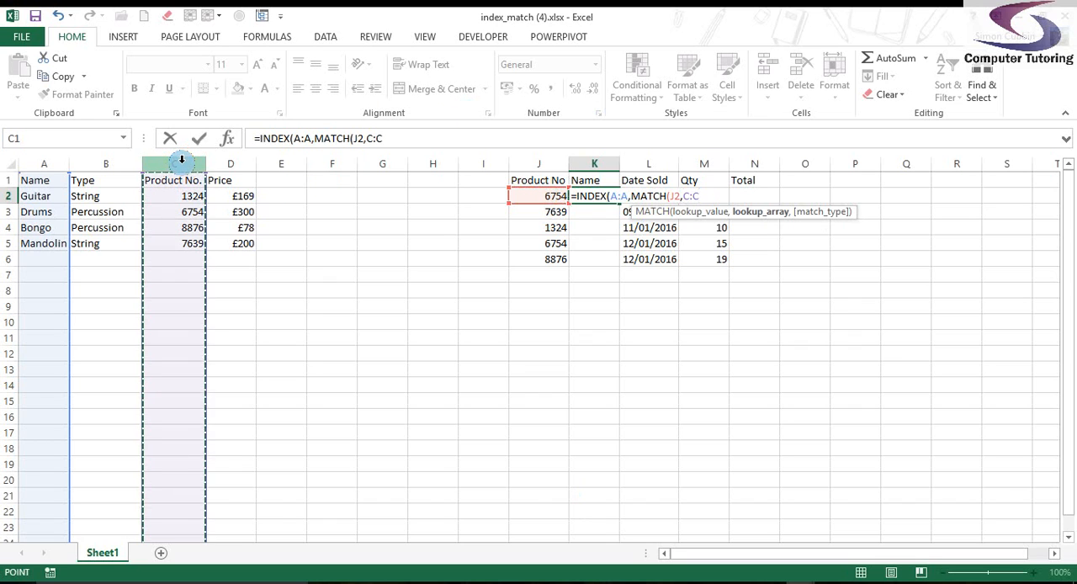
type(",")
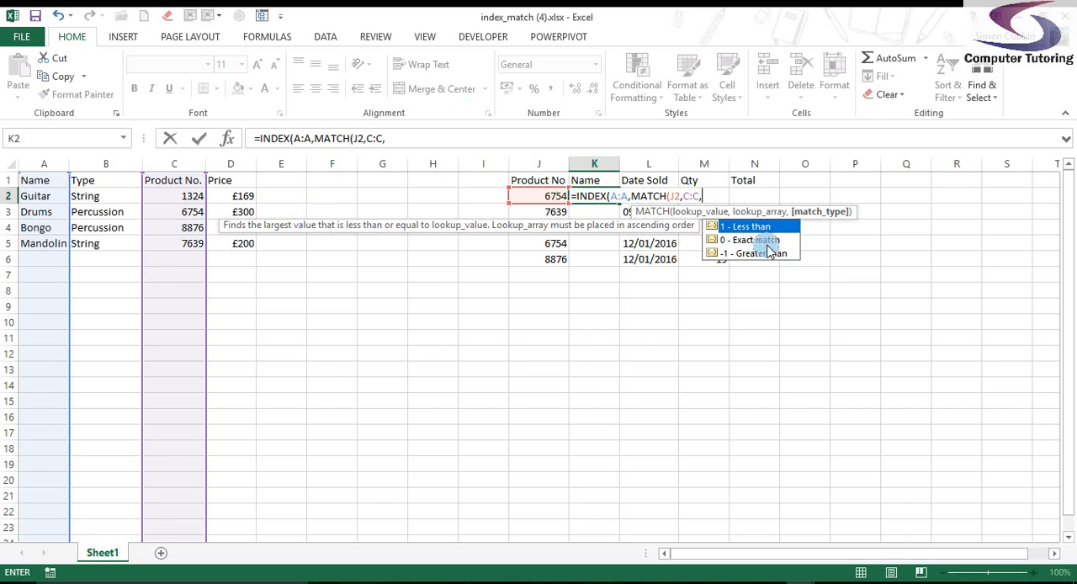
type("0")
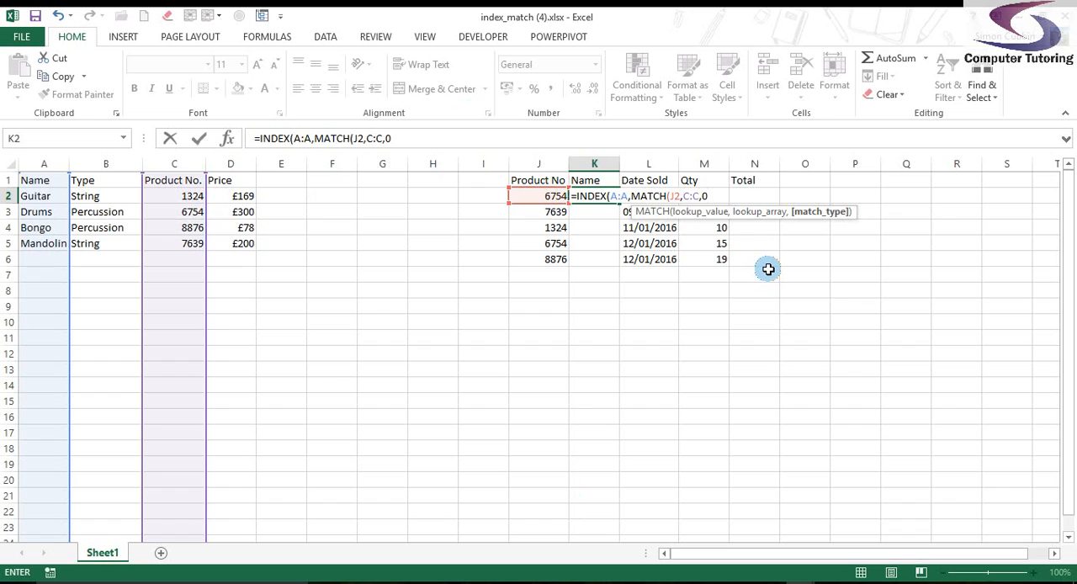
type(")")
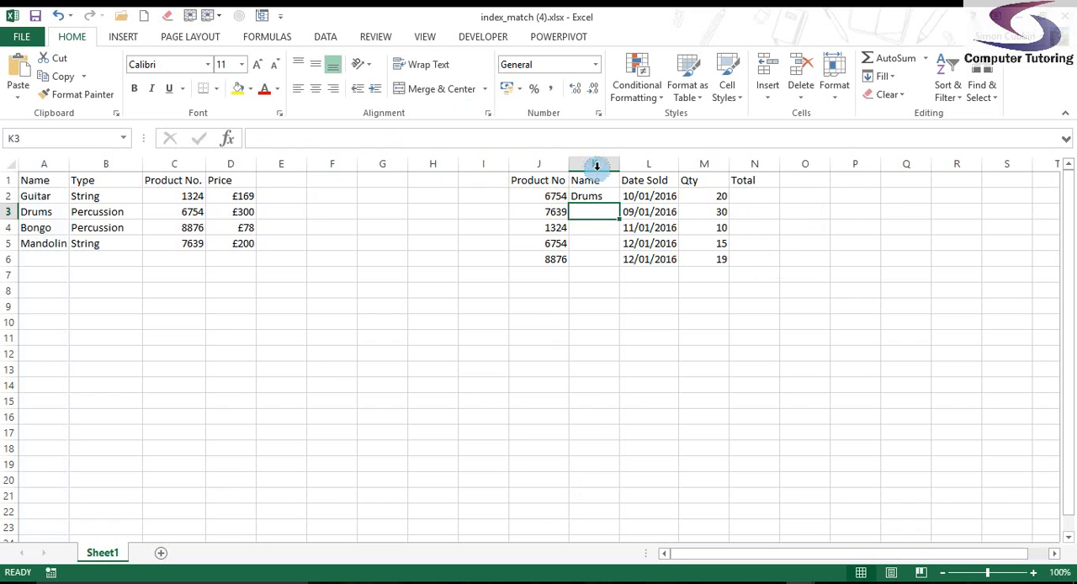
- Fill K2's formula down to K6, showing Drums, Mandolin, Guitar, Drums and Bongo
left_click(594, 195)
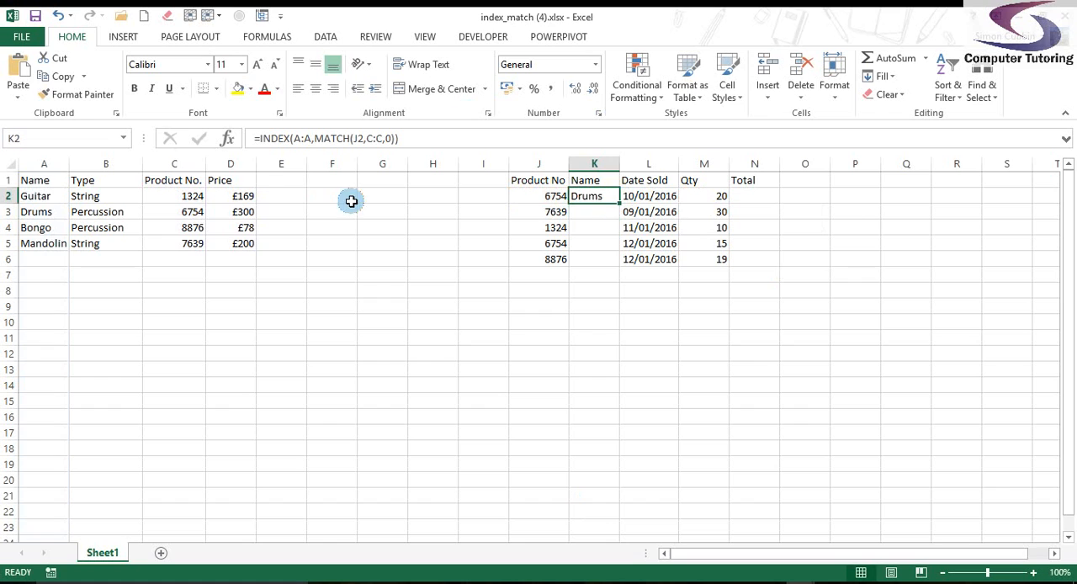
left_click_drag(594, 195, 594, 259)
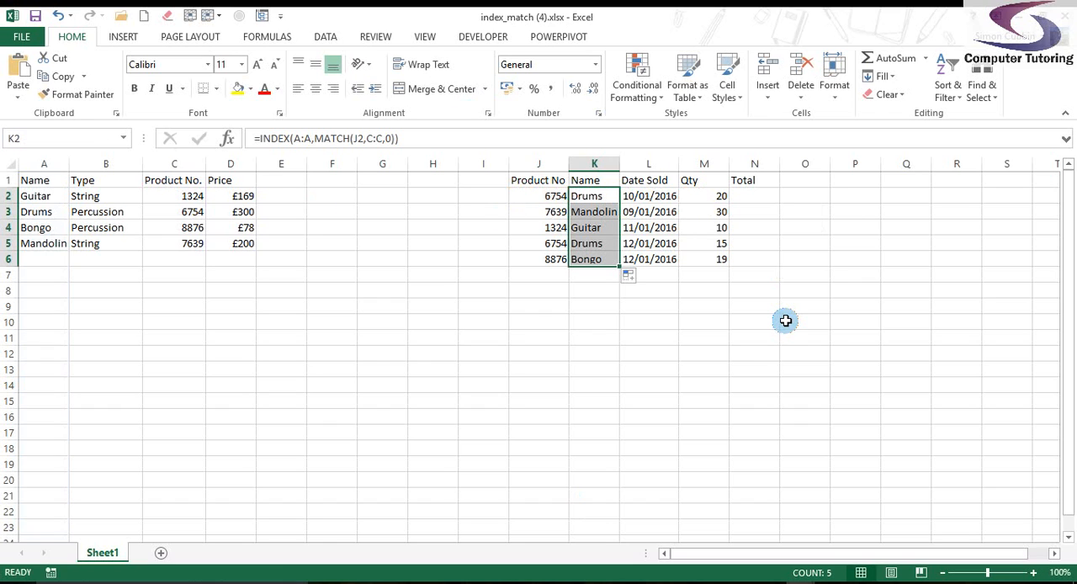
mouse_move(780, 322)
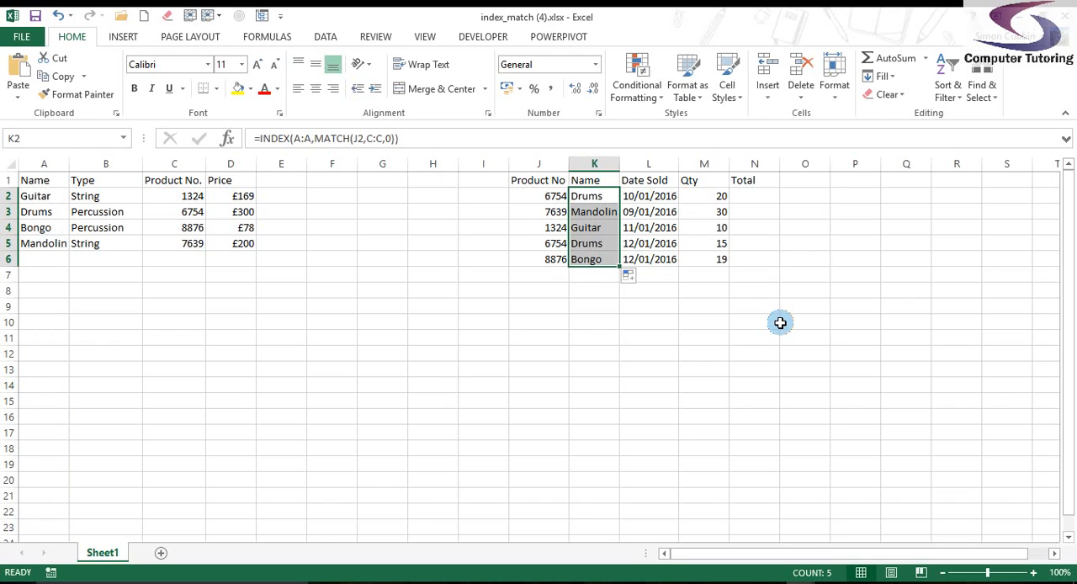
mouse_move(508, 176)
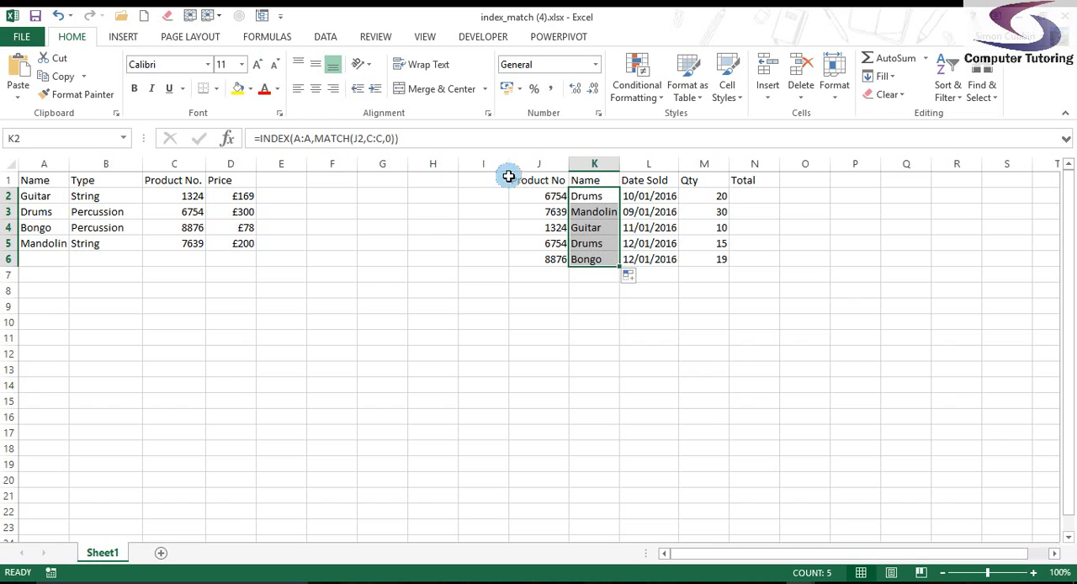
mouse_move(538, 286)
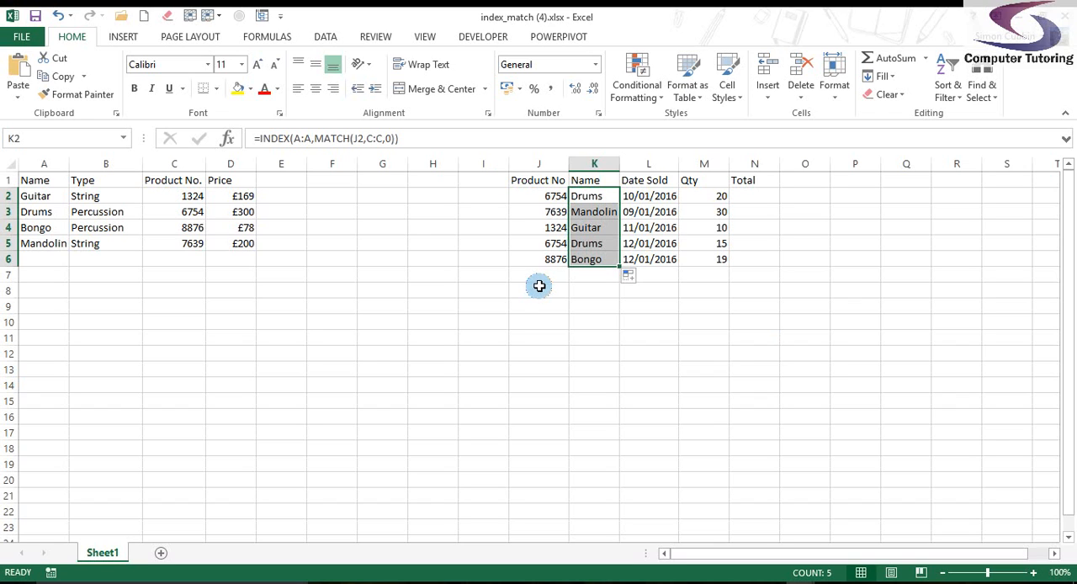